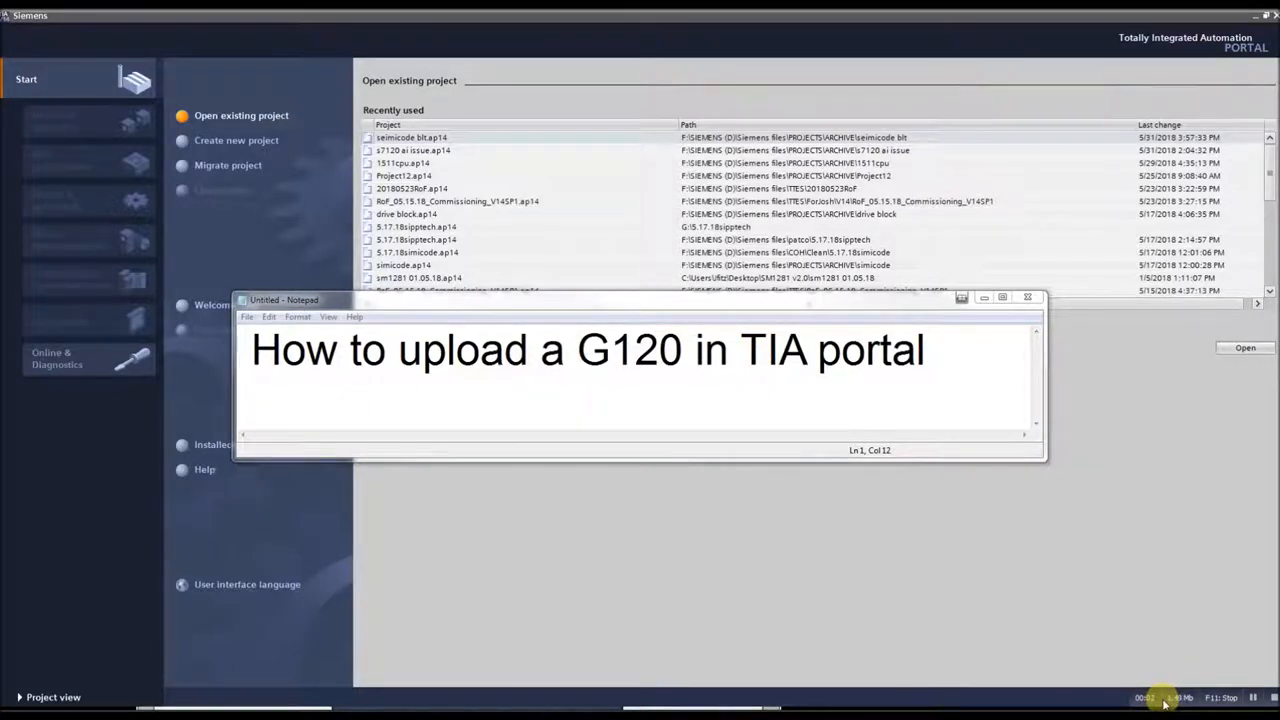
mouse_move(628, 588)
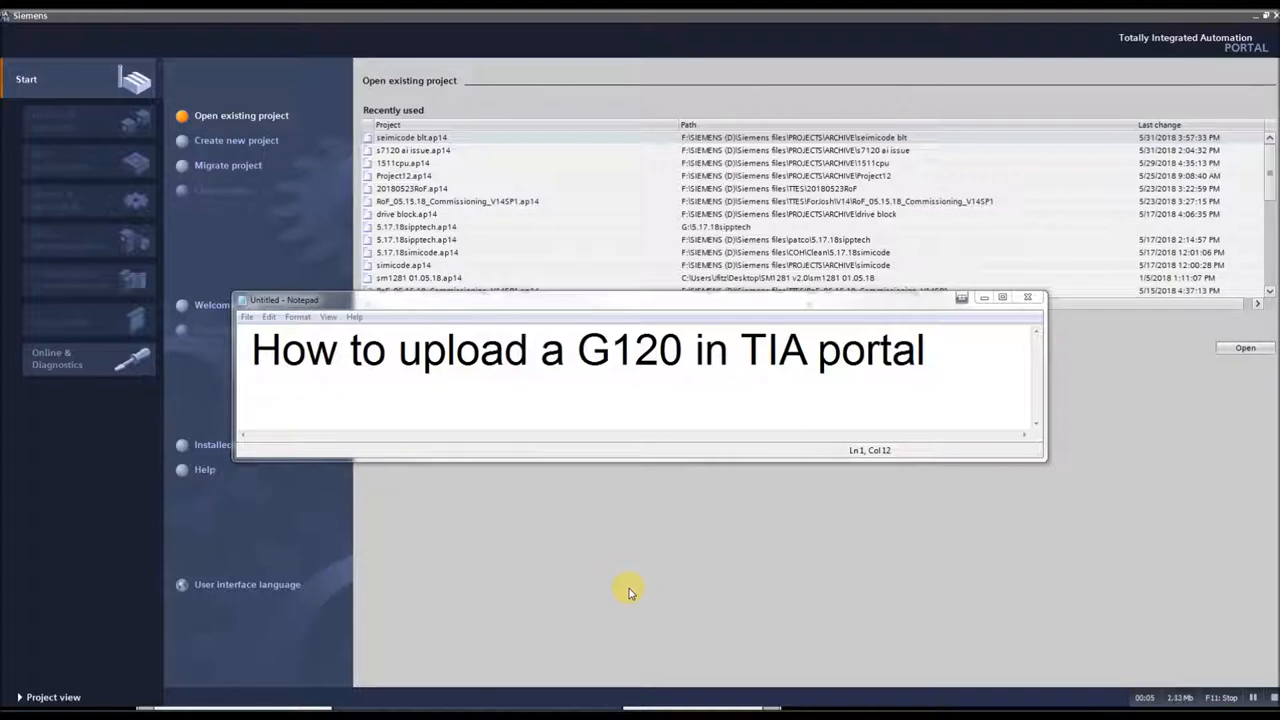
mouse_move(812, 460)
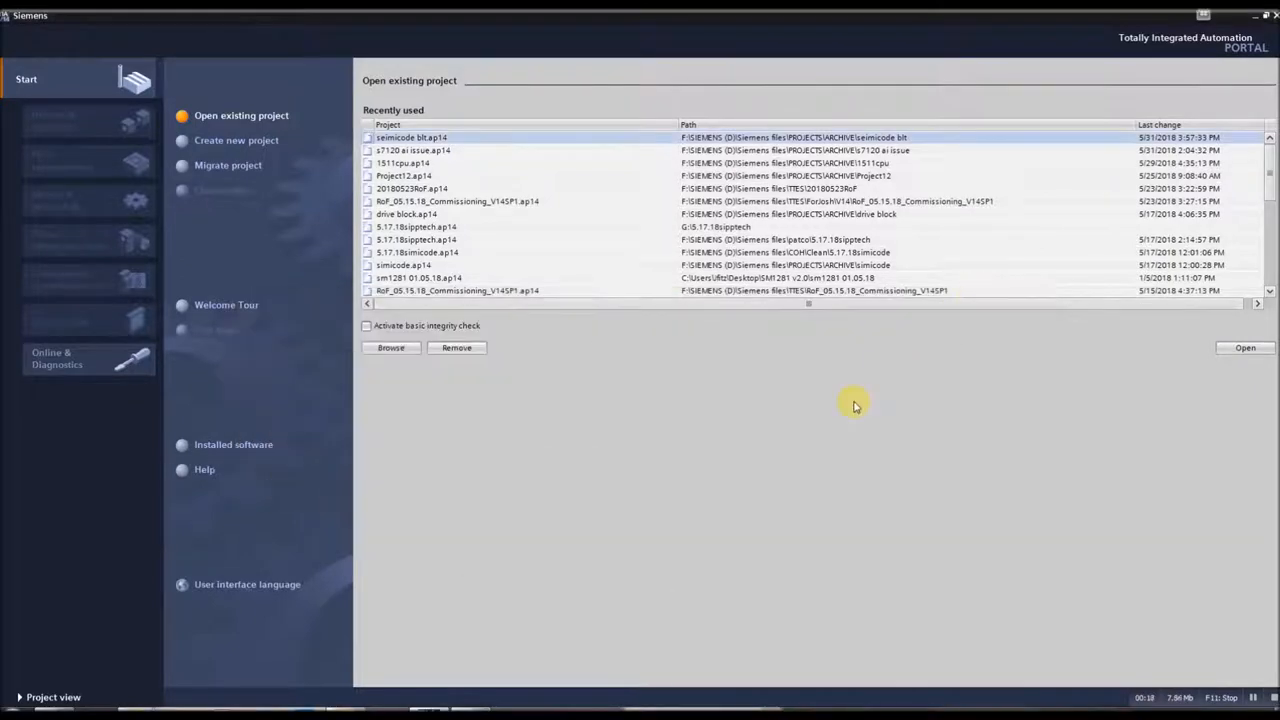
mouse_move(692, 428)
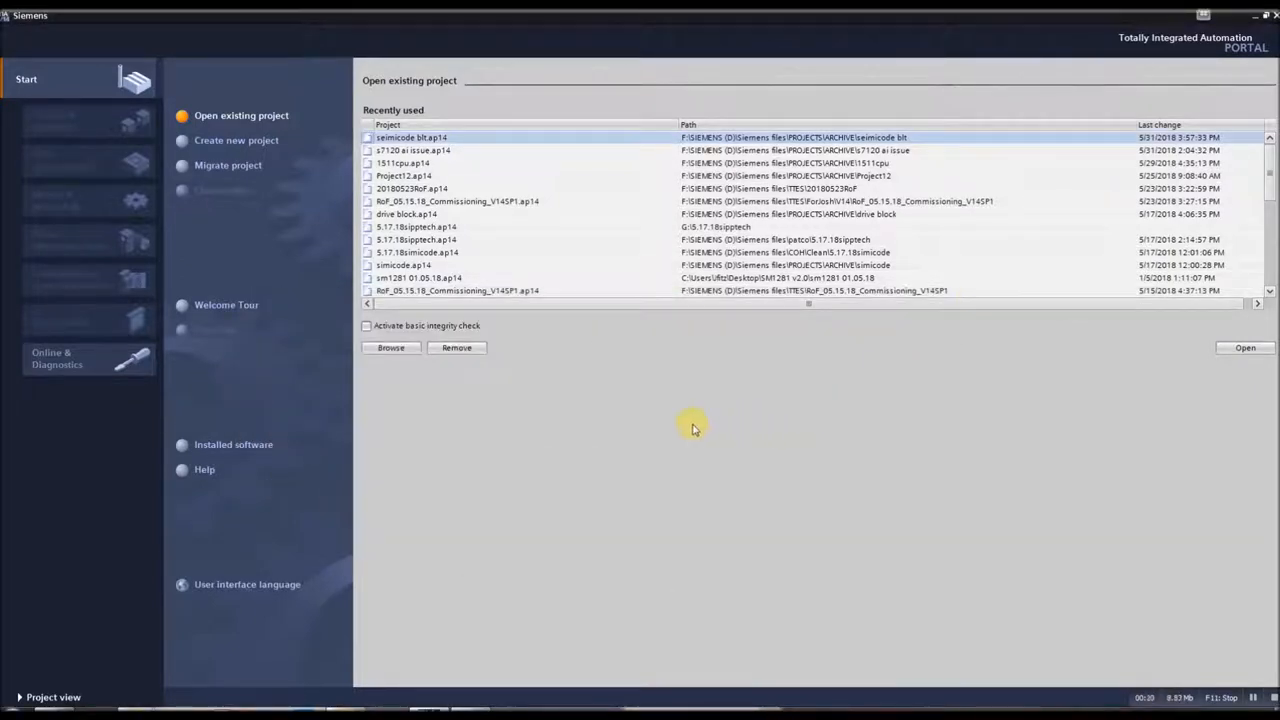
mouse_move(64, 152)
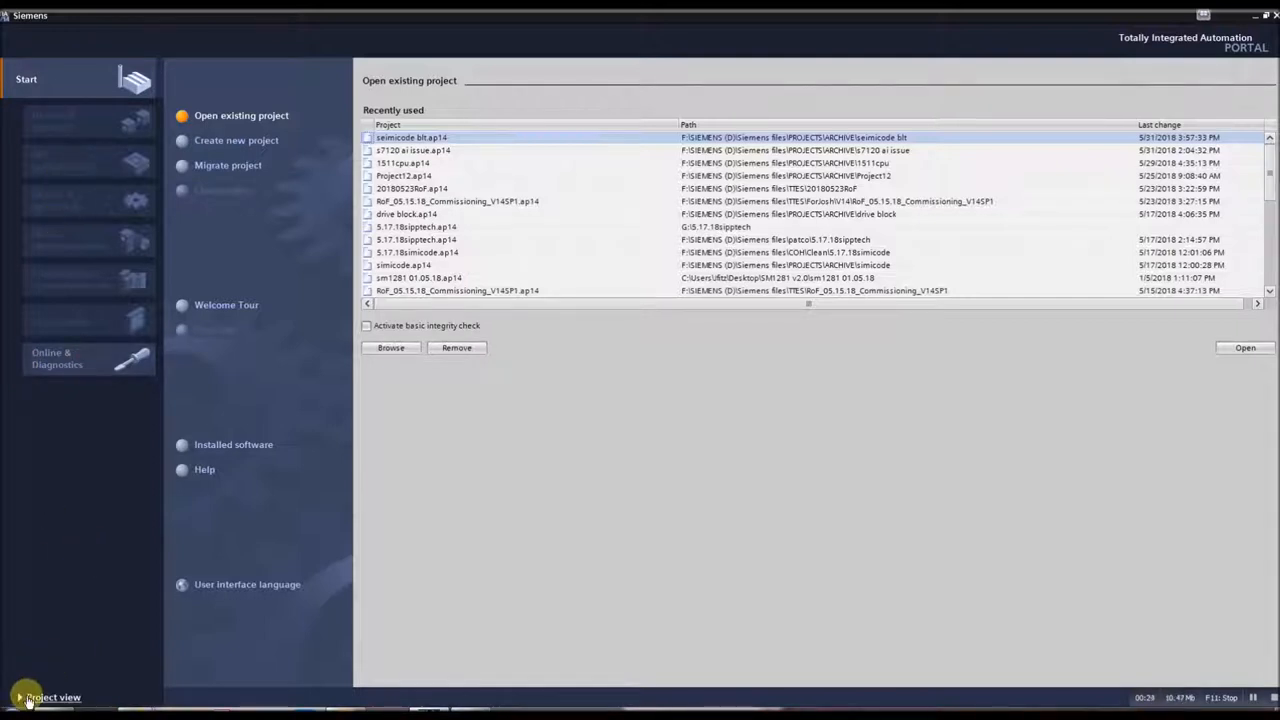
Switch to the project view and scan the Intel network adapter for accessible devices
left_click(52, 696)
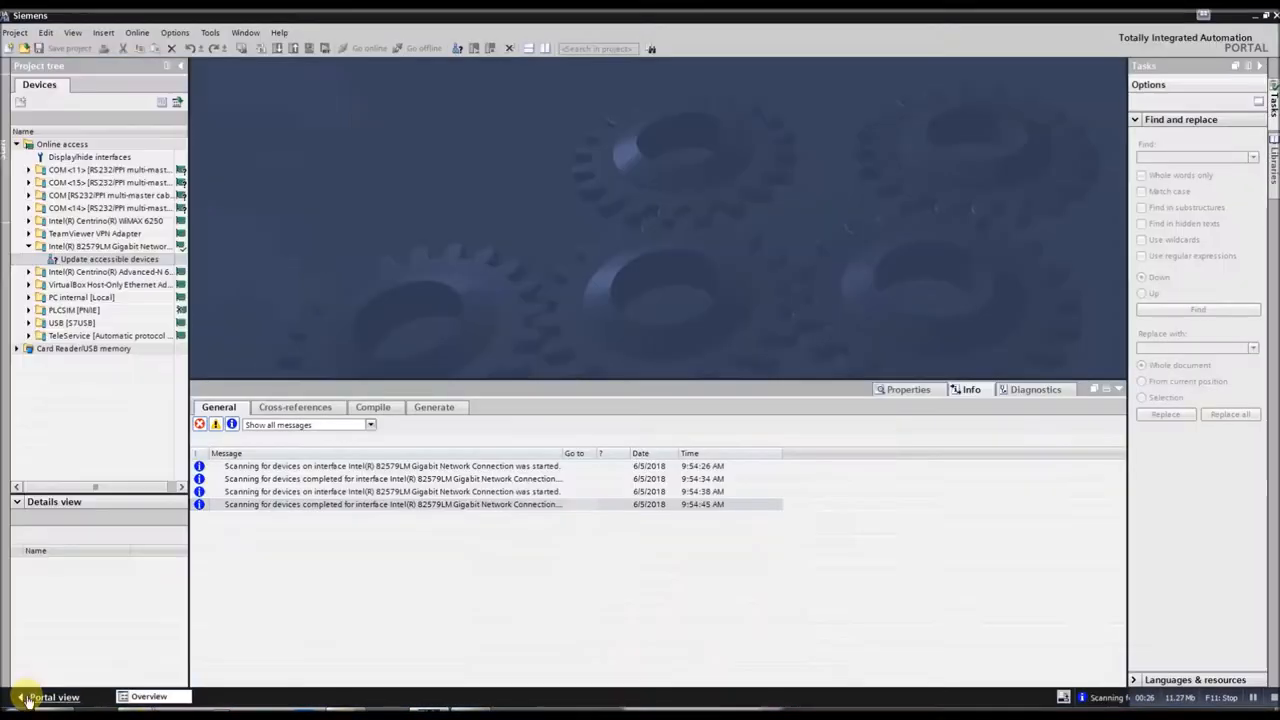
left_click(110, 206)
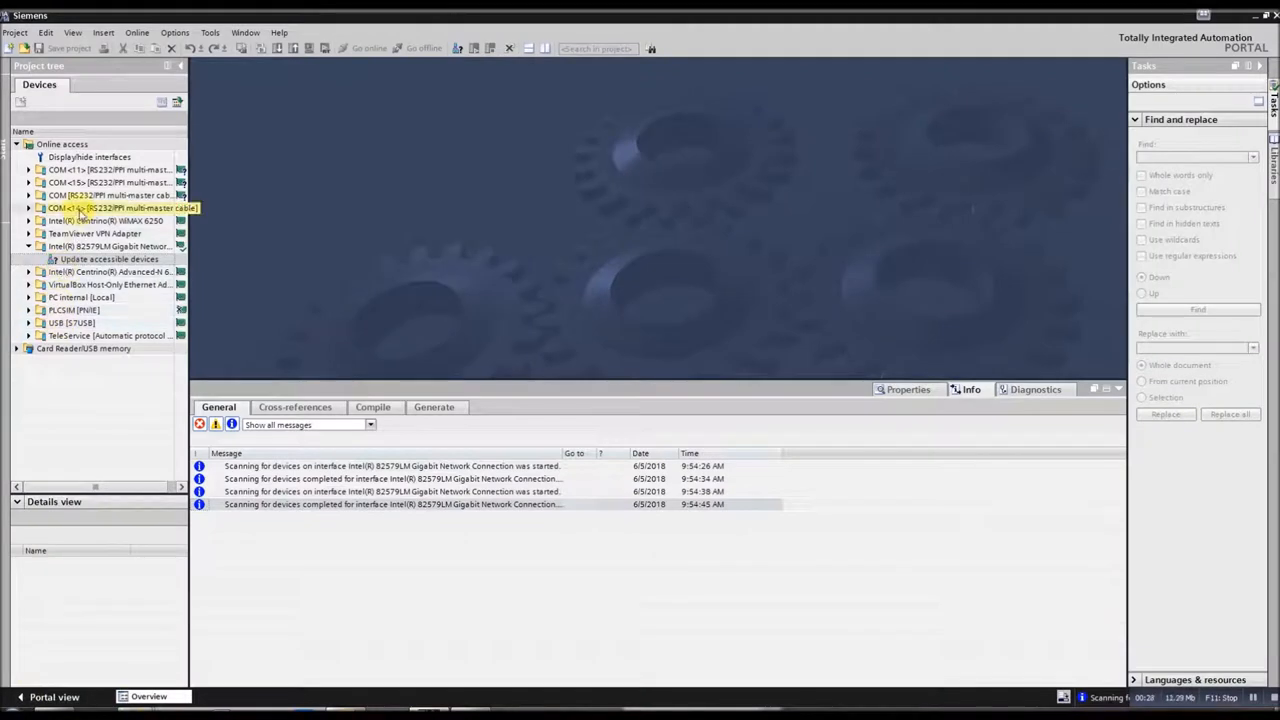
left_click(110, 246)
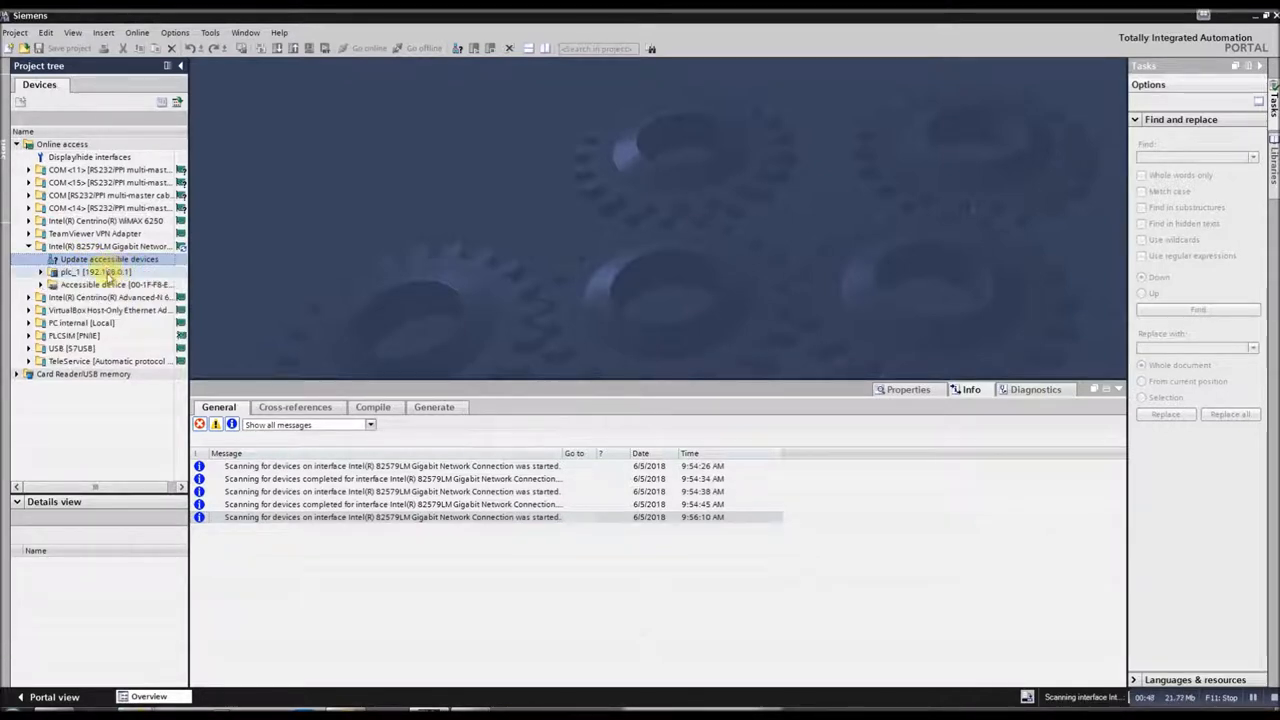
Expand the discovered accessible drive and select its Online & diagnostics entry
left_click(116, 284)
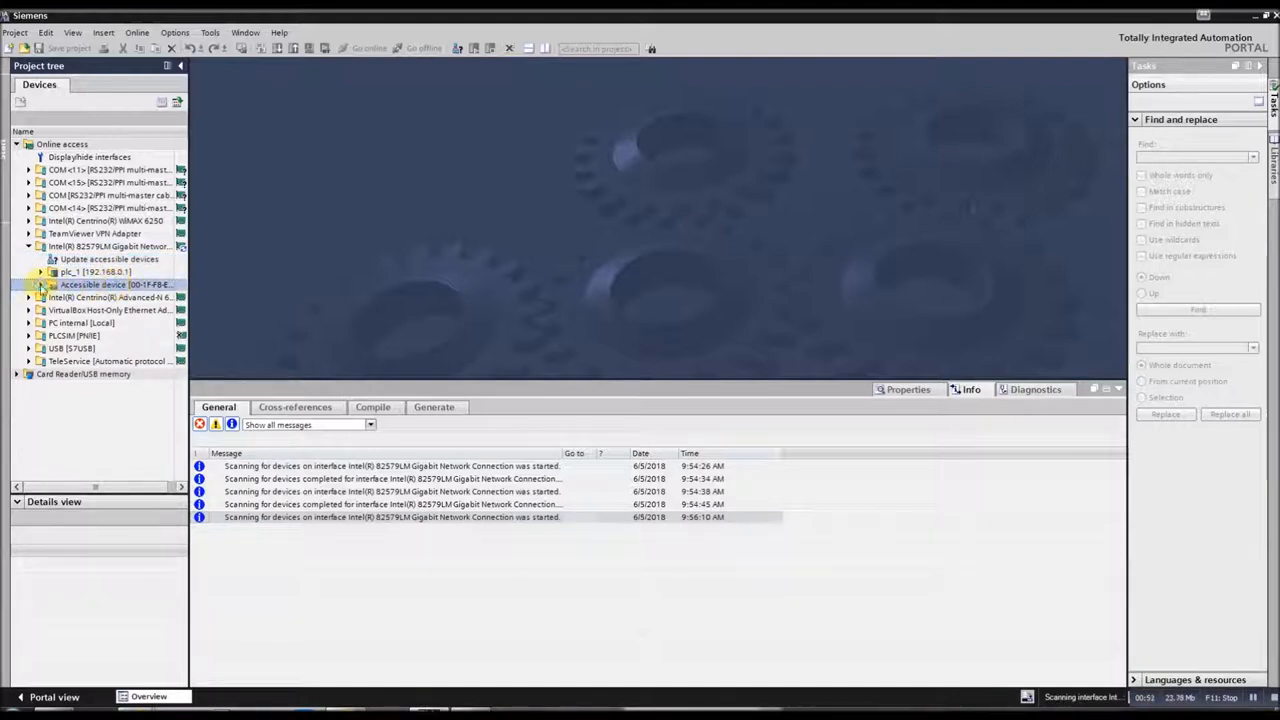
left_click(42, 284)
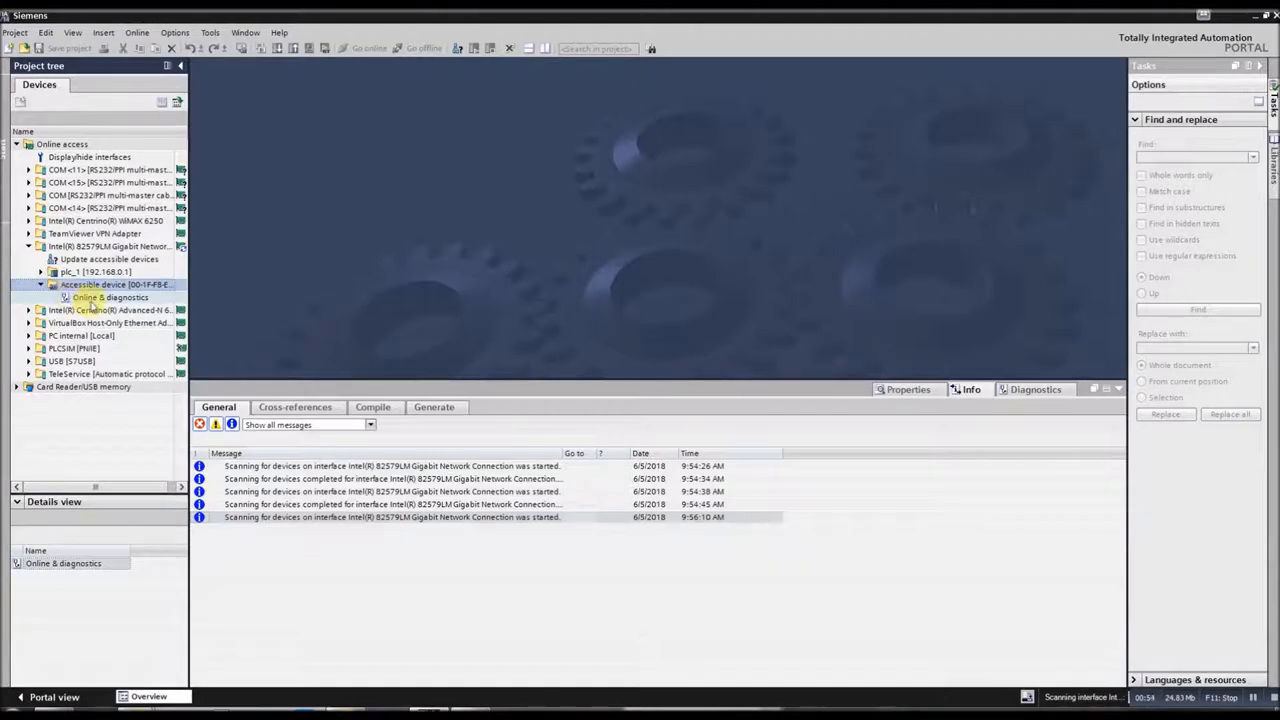
left_click(108, 296)
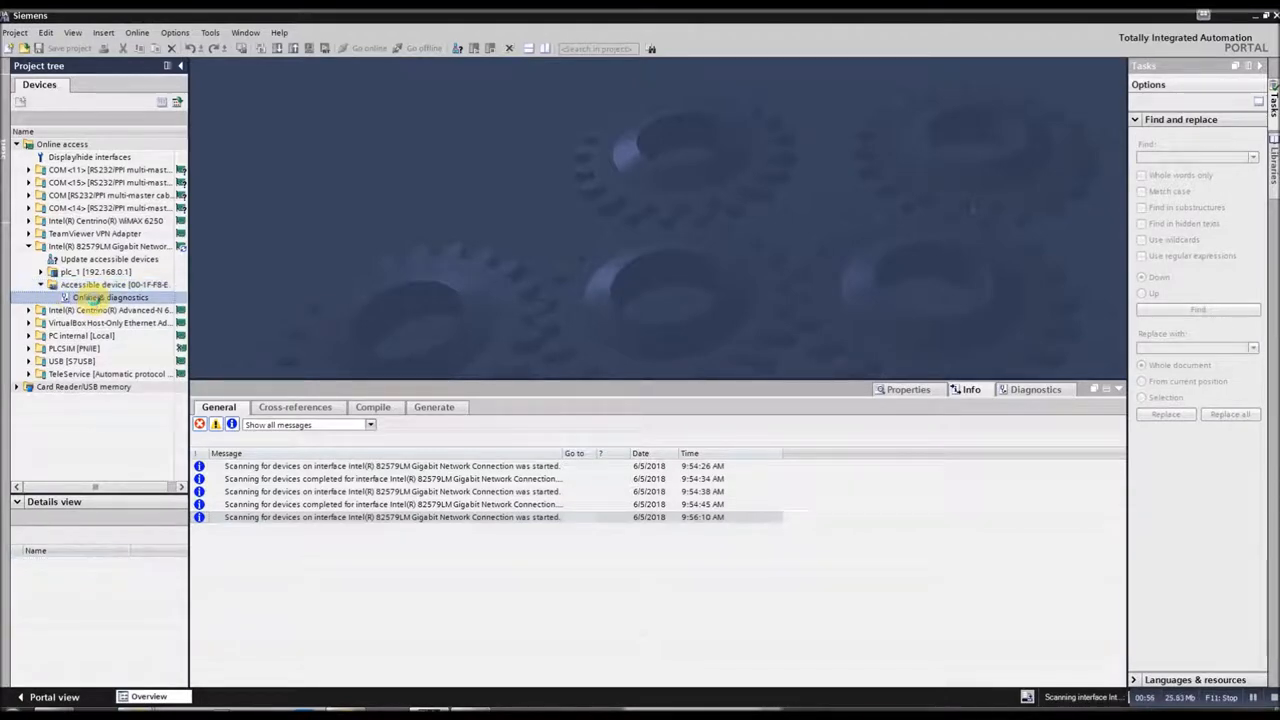
Open the drive's online diagnostics and go to Functions > Assign IP address
double_click(110, 296)
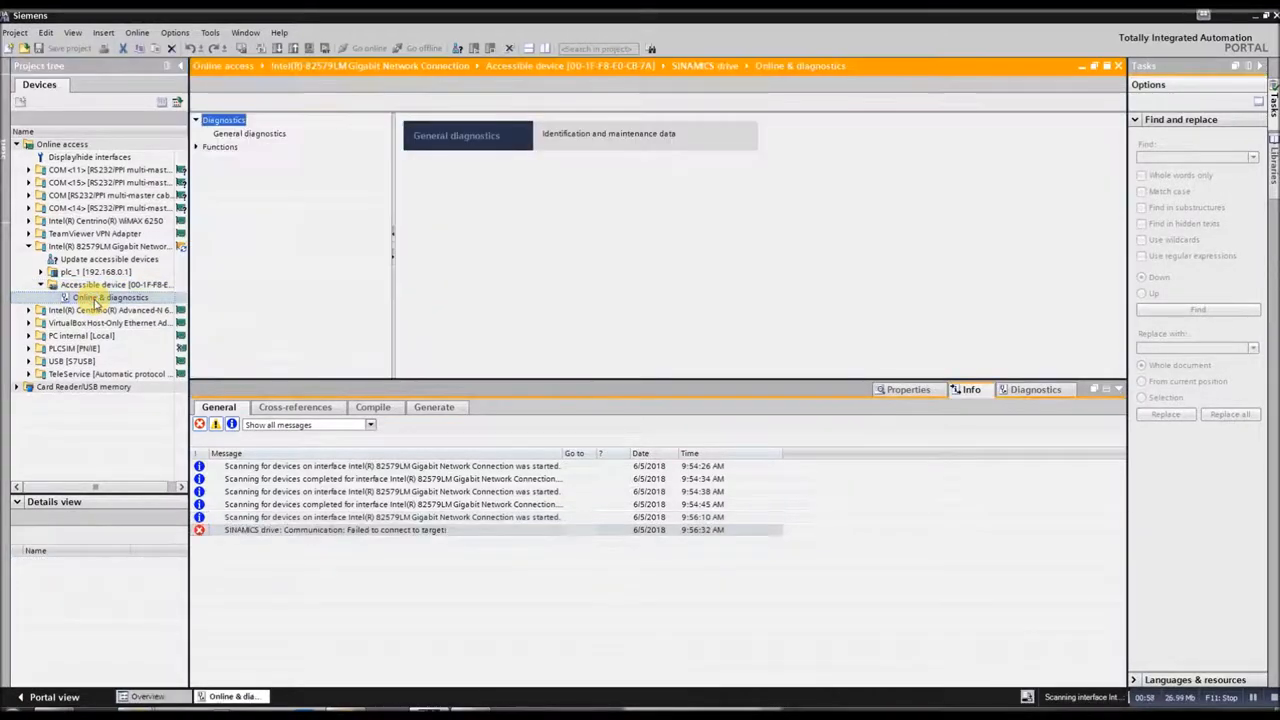
mouse_move(294, 258)
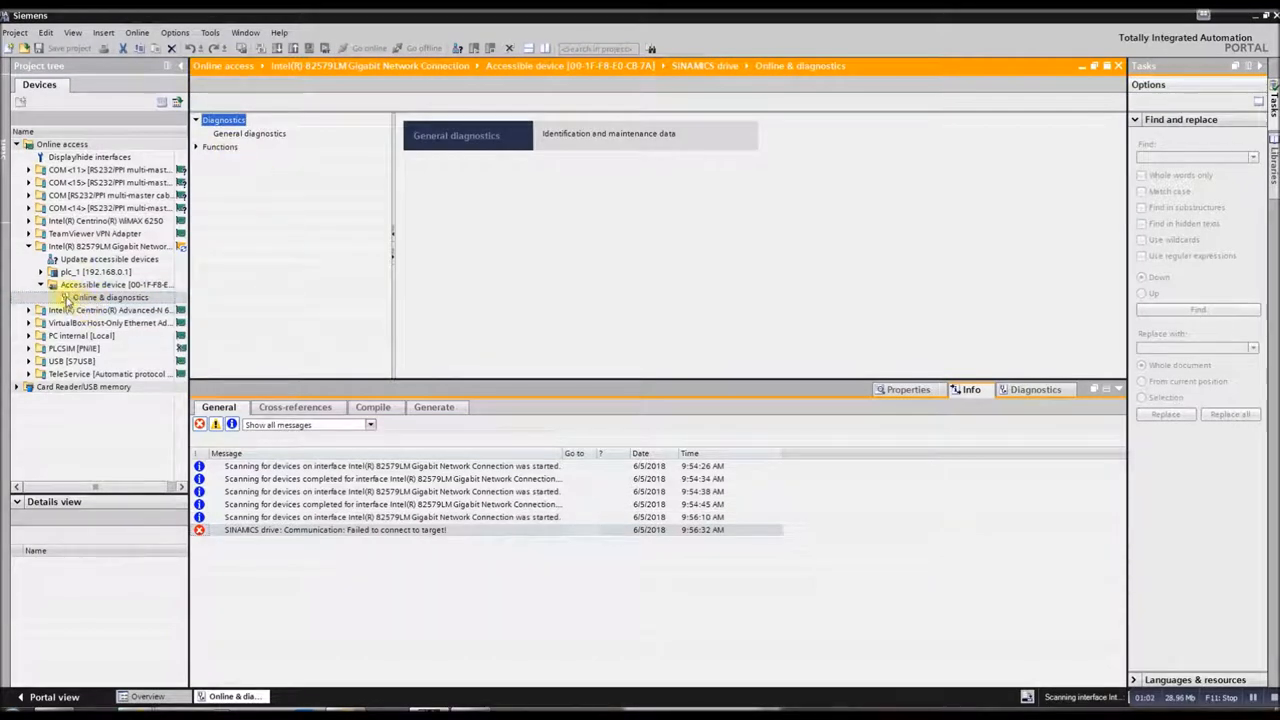
left_click(110, 284)
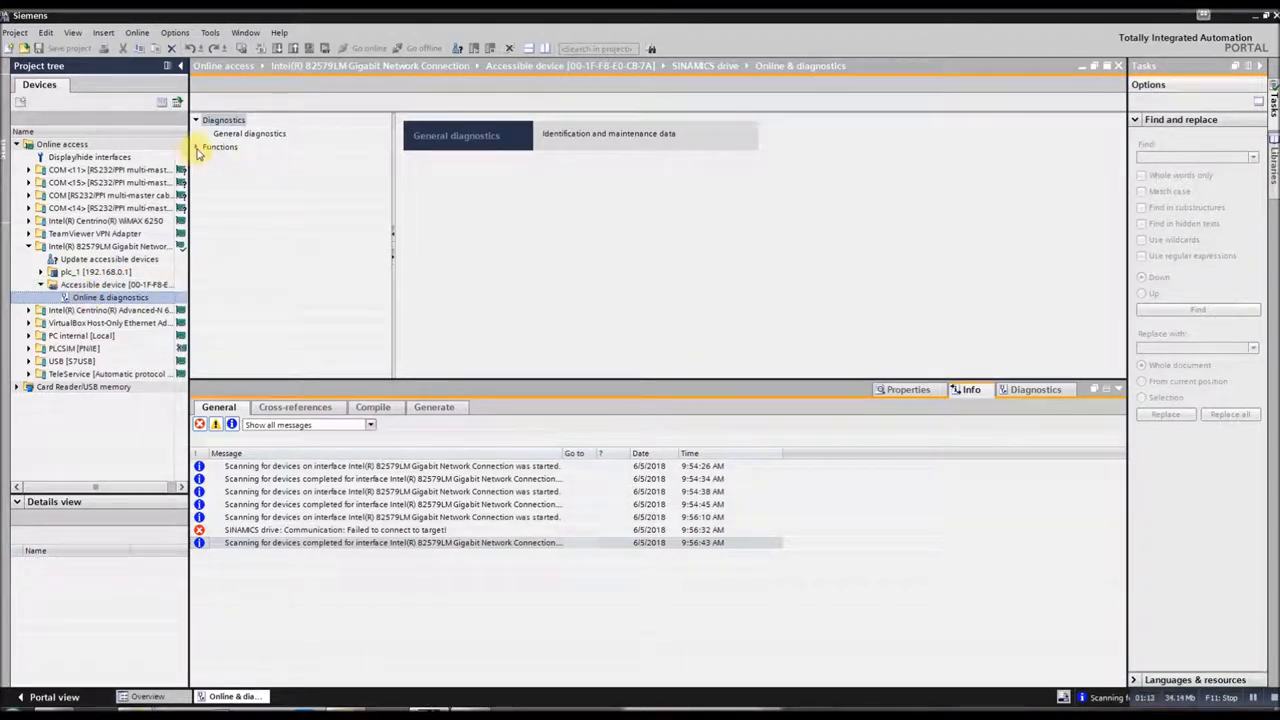
left_click(196, 148)
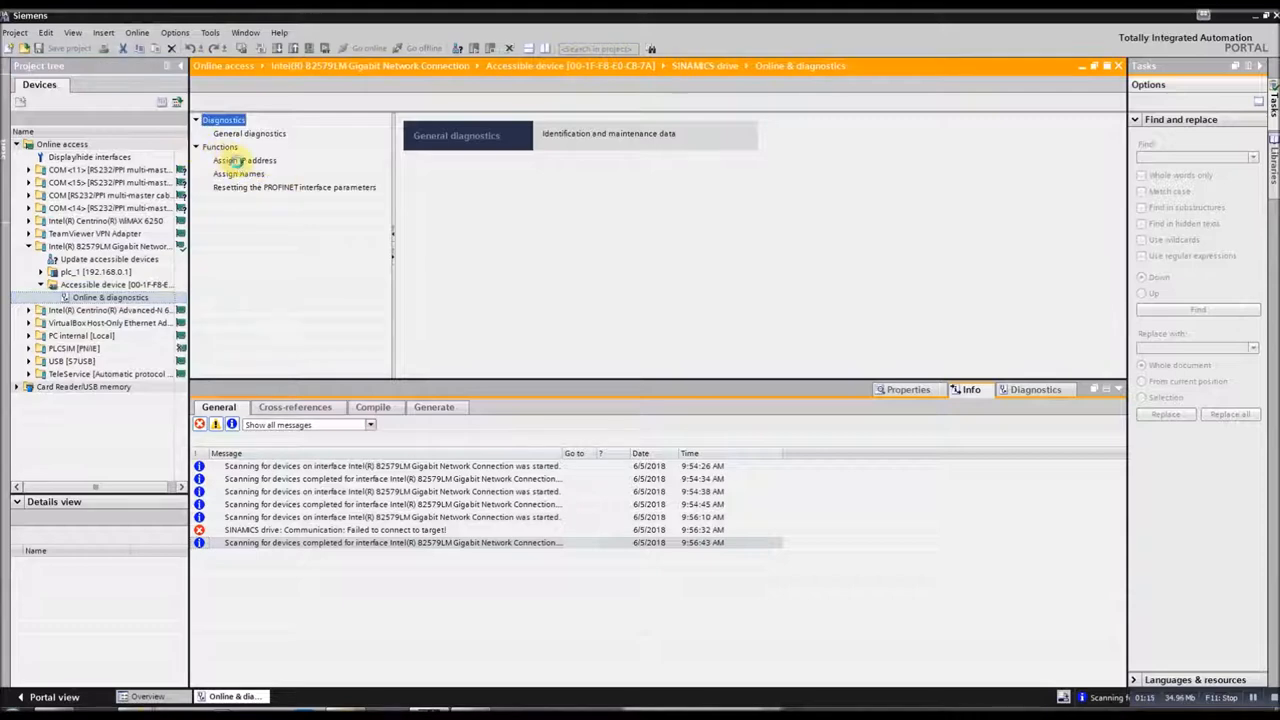
left_click(244, 160)
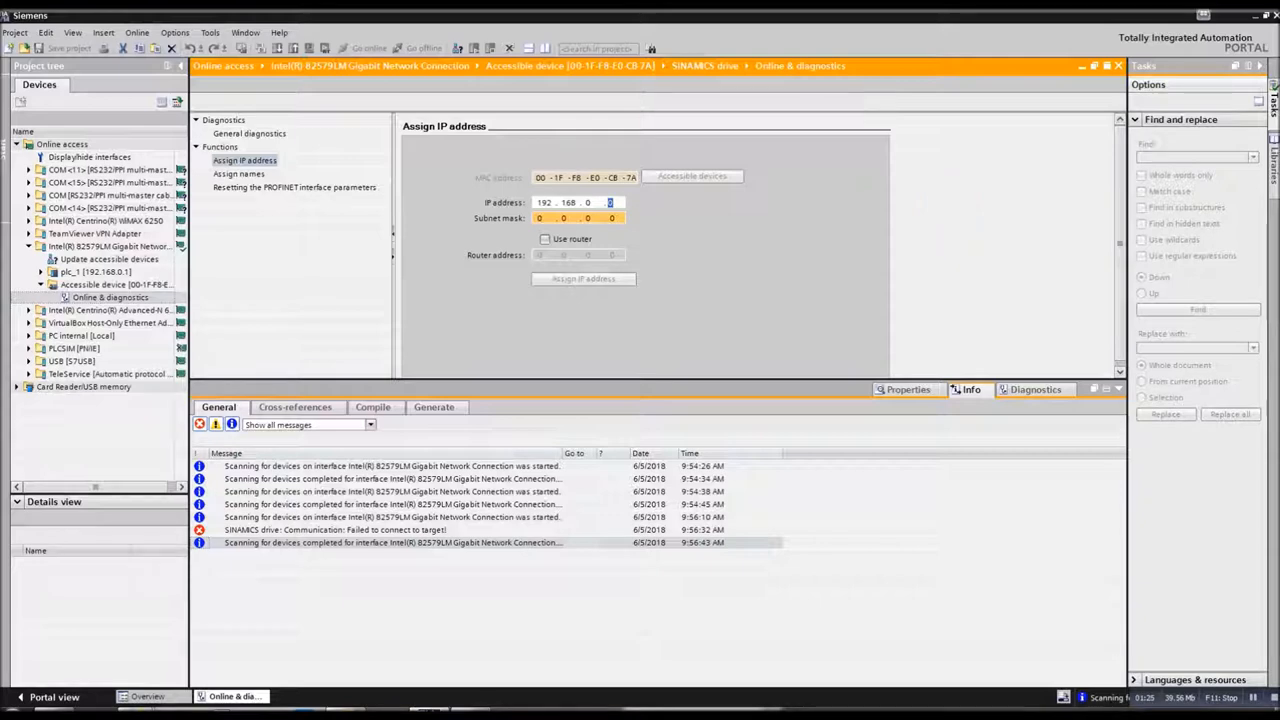
Assign the drive IP address 192.168.0.10 with subnet mask 255.255.255.0
type("10")
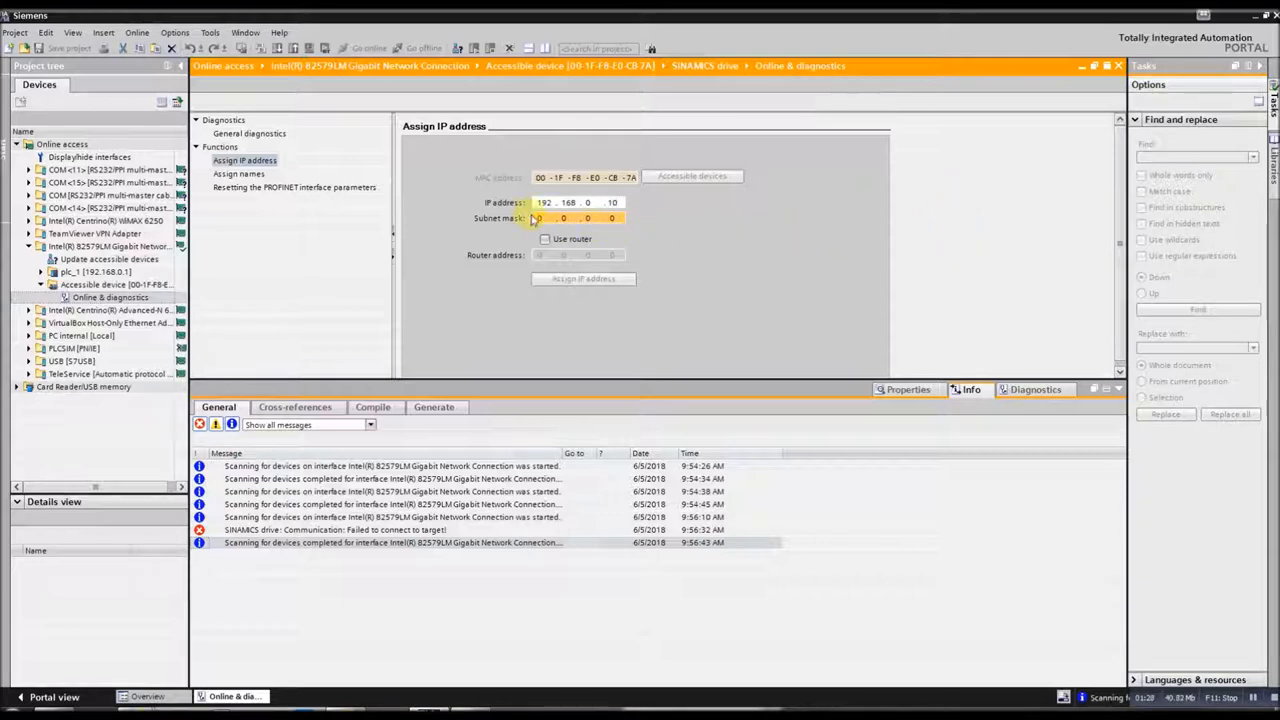
left_click(564, 218)
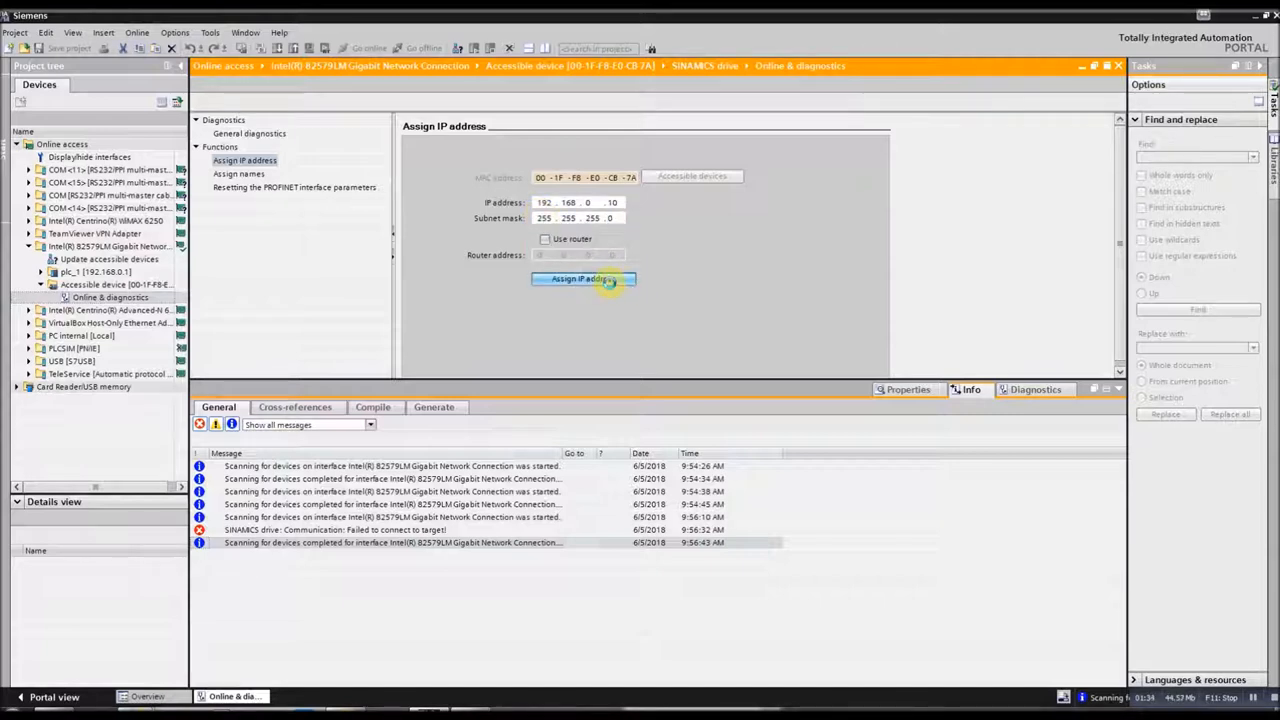
left_click(582, 280)
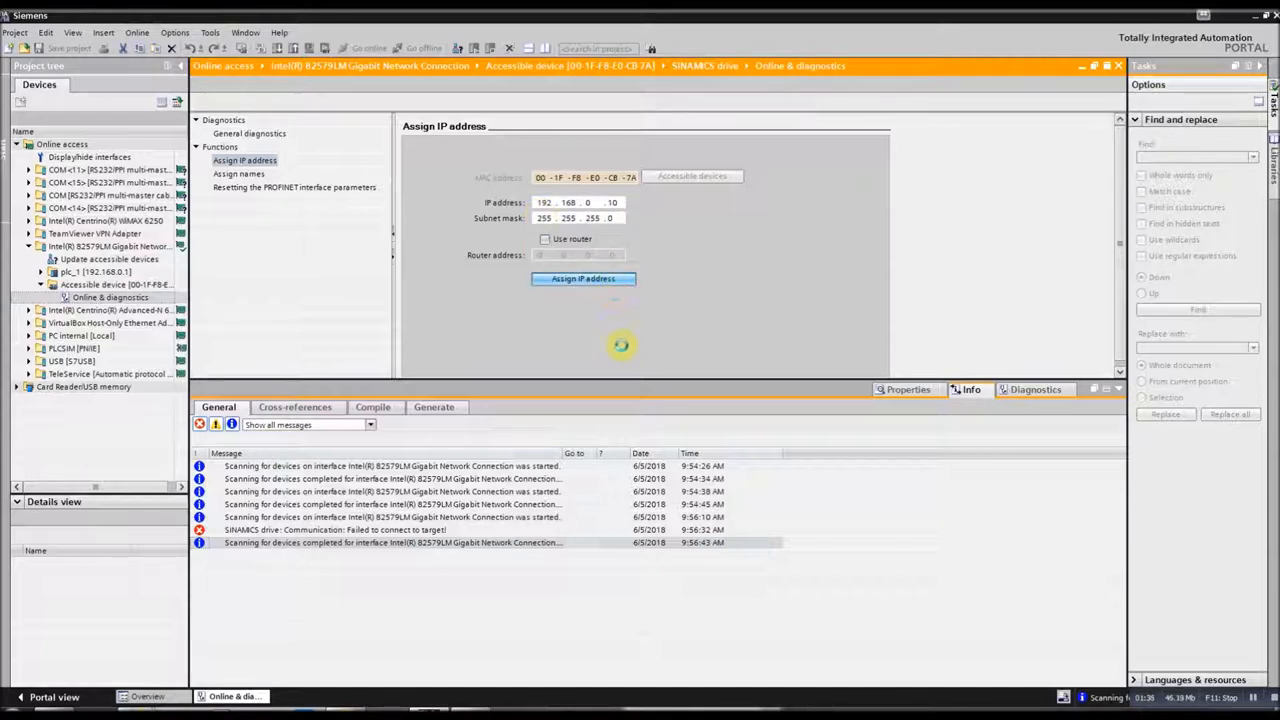
left_click(584, 278)
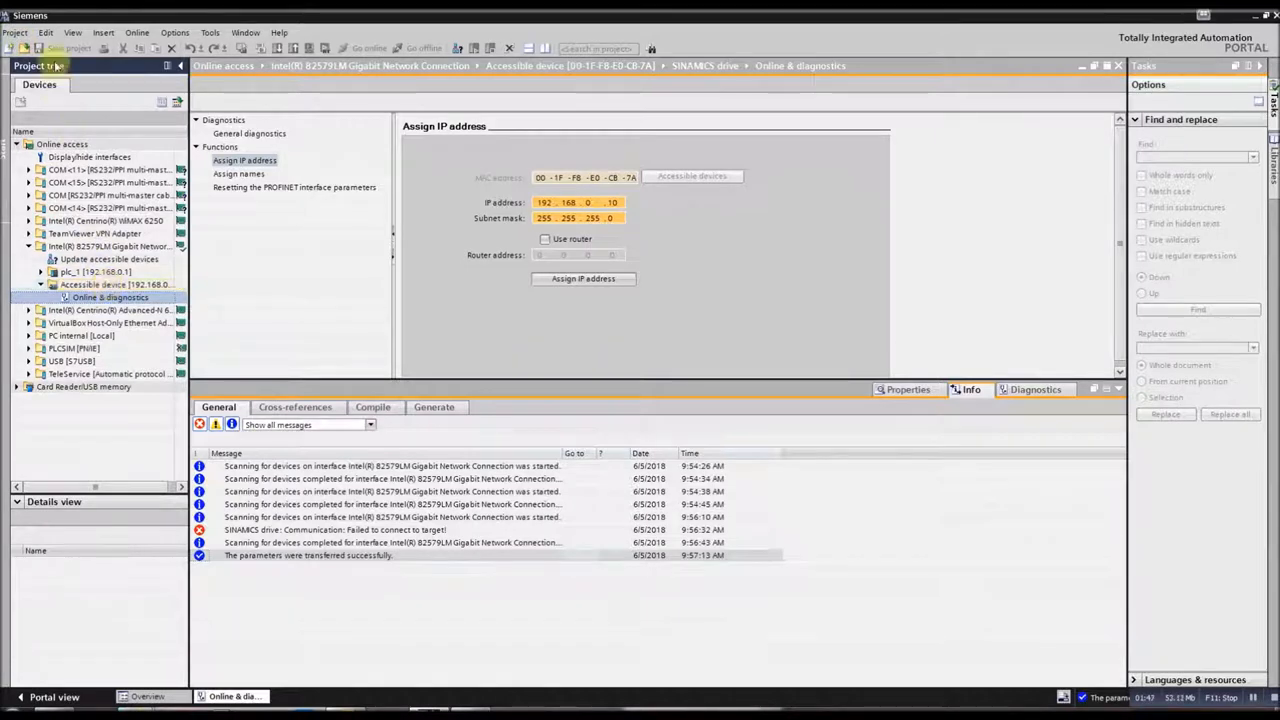
Create a new project named 'upload g120' via Project > New
left_click(14, 32)
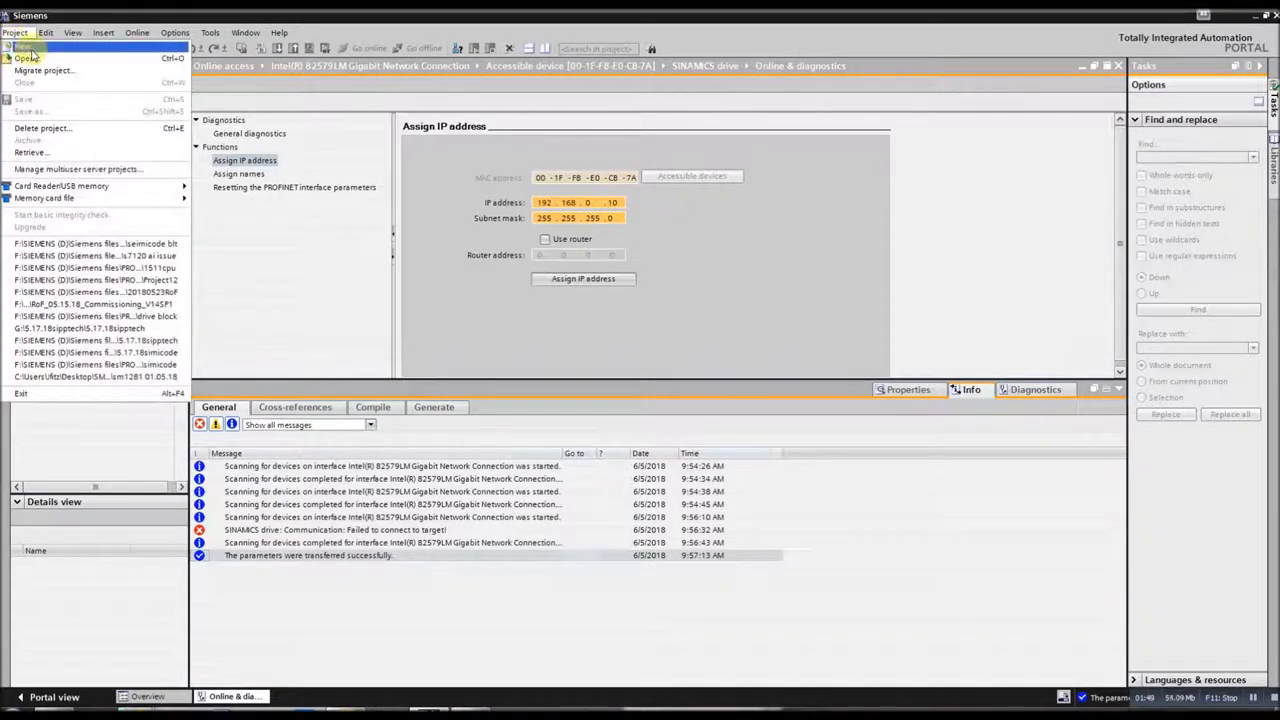
left_click(26, 46)
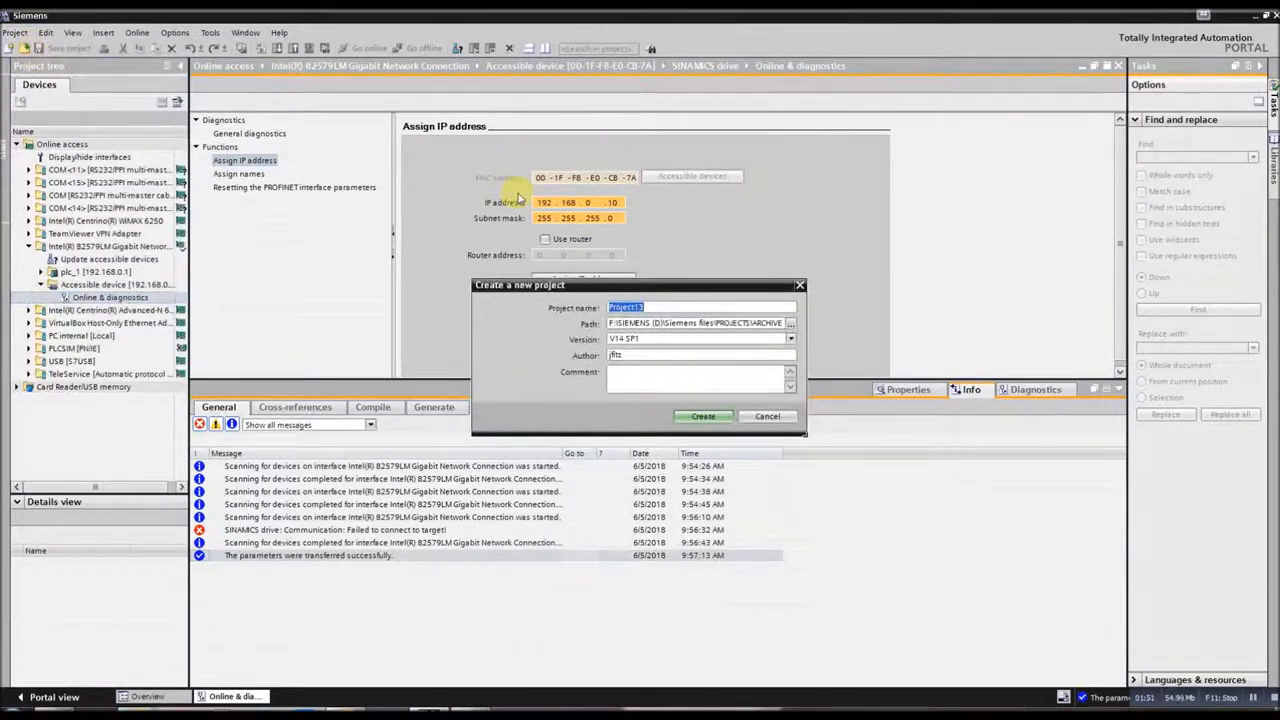
type("upload g")
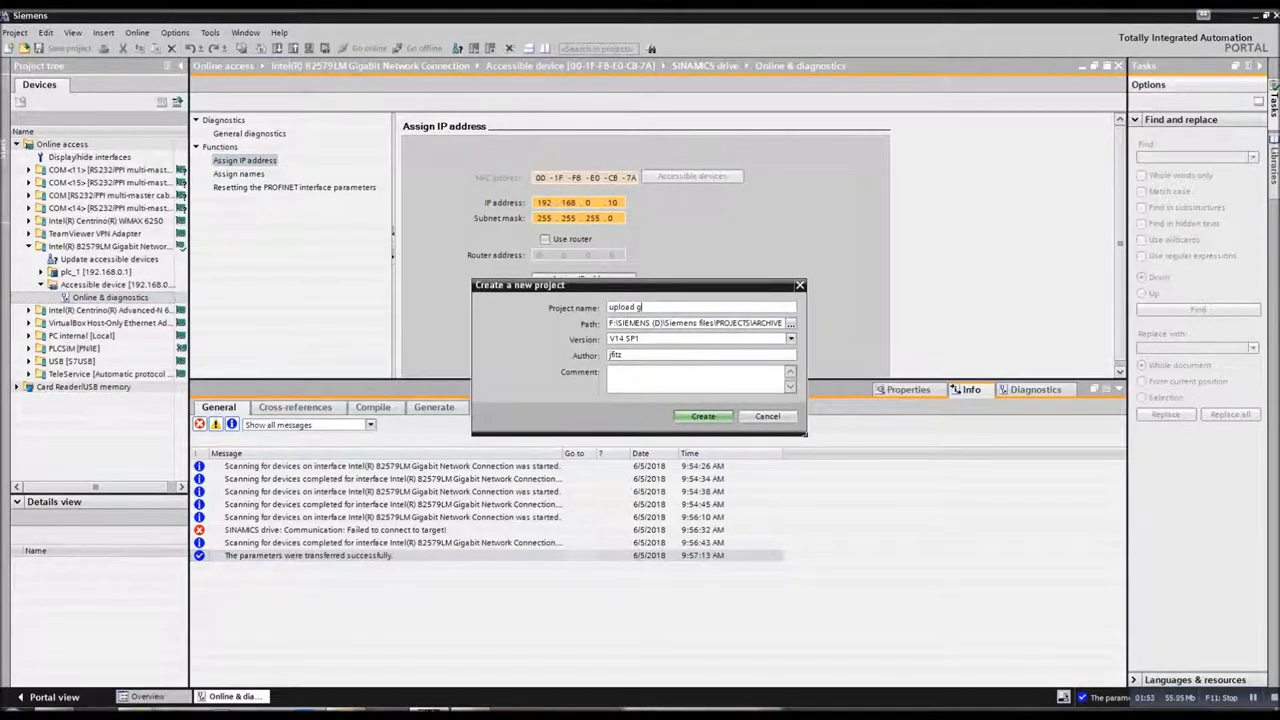
left_click(702, 416)
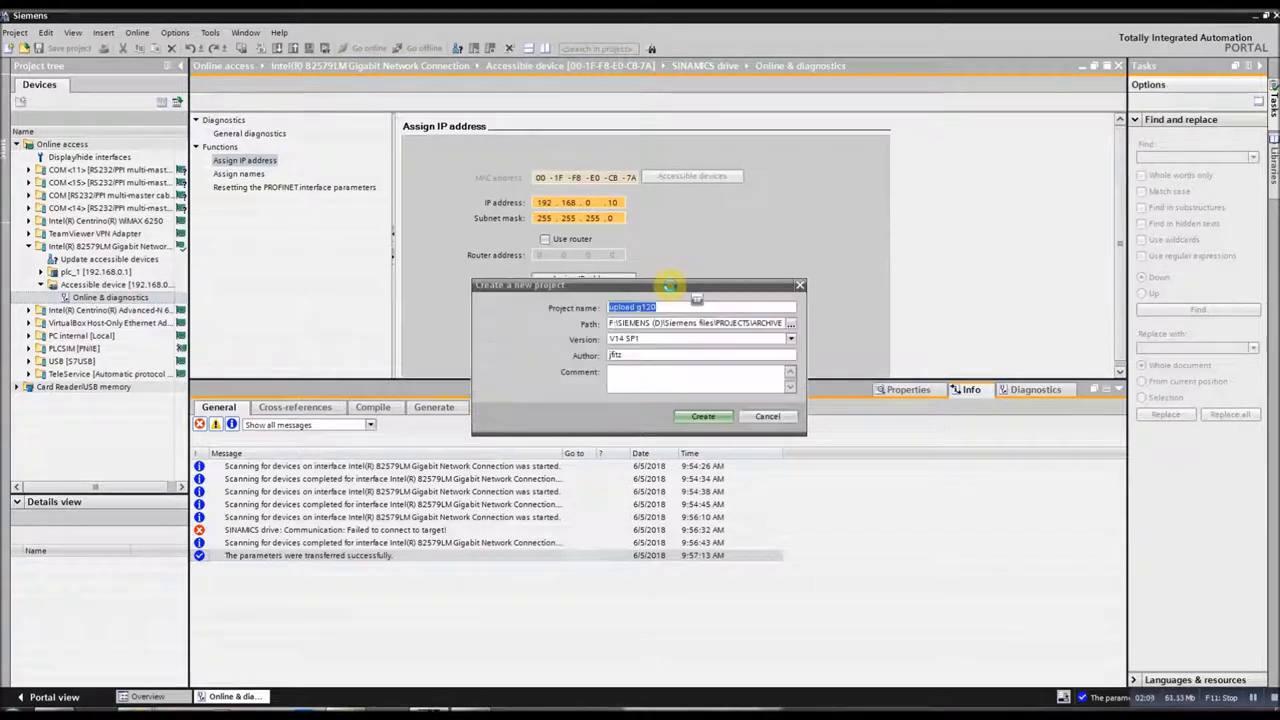
left_click(702, 416)
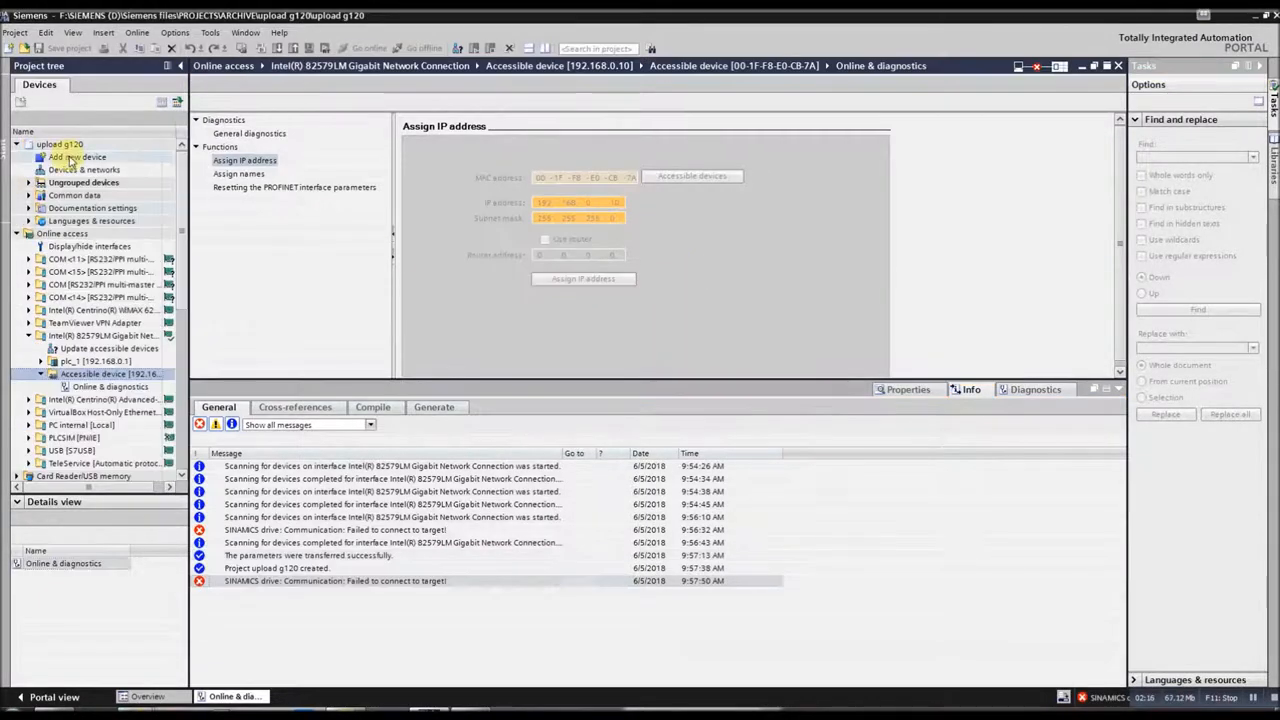
Start Upload device as new station over PN/IE and search the network for devices
left_click(60, 144)
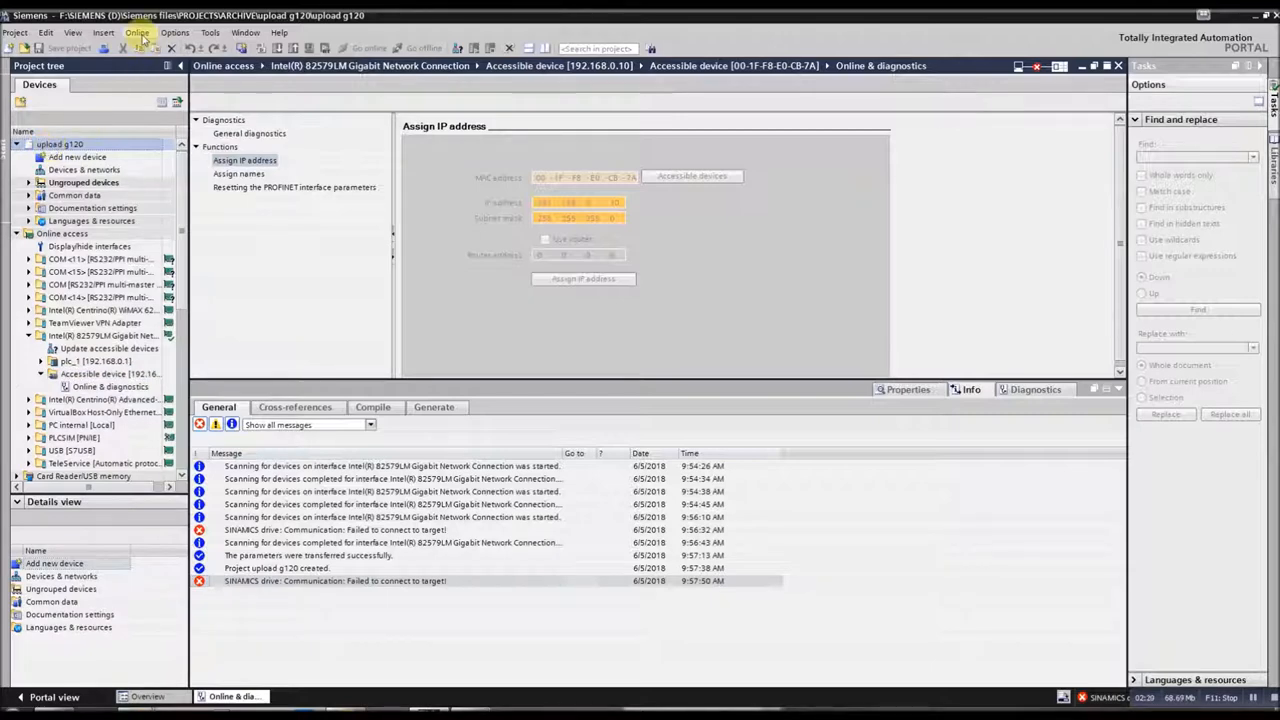
left_click(136, 32)
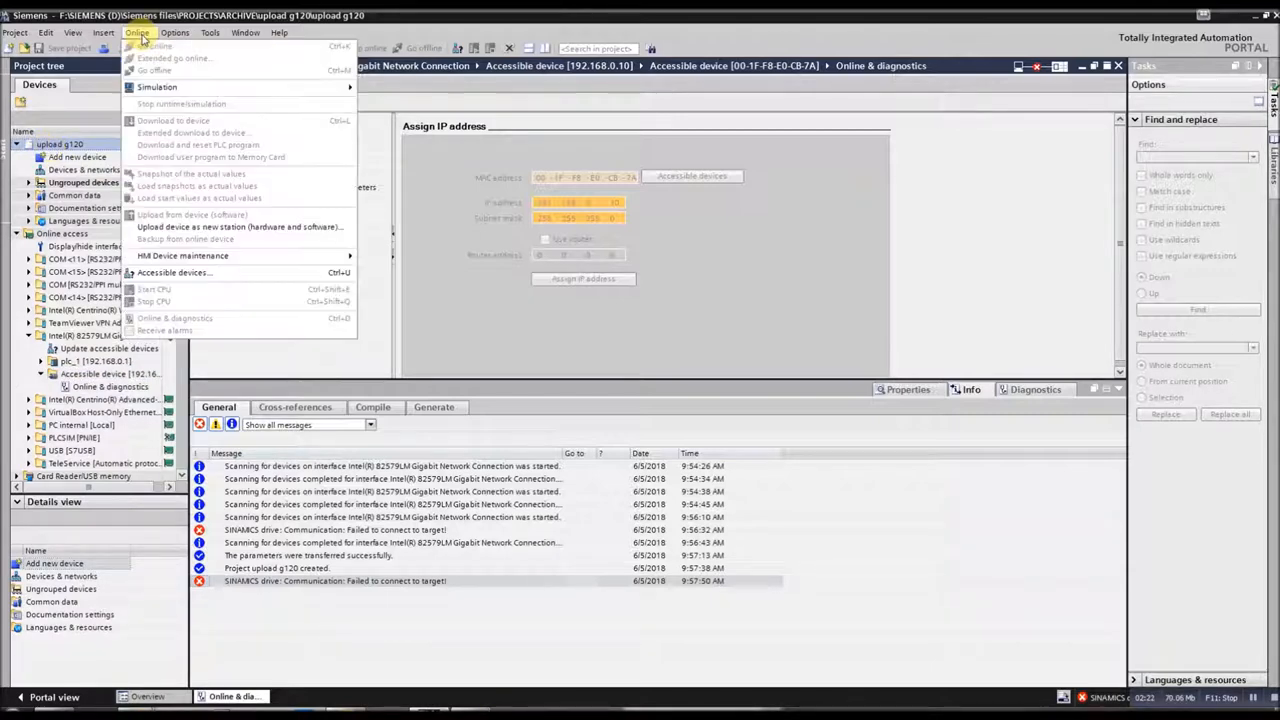
mouse_move(240, 228)
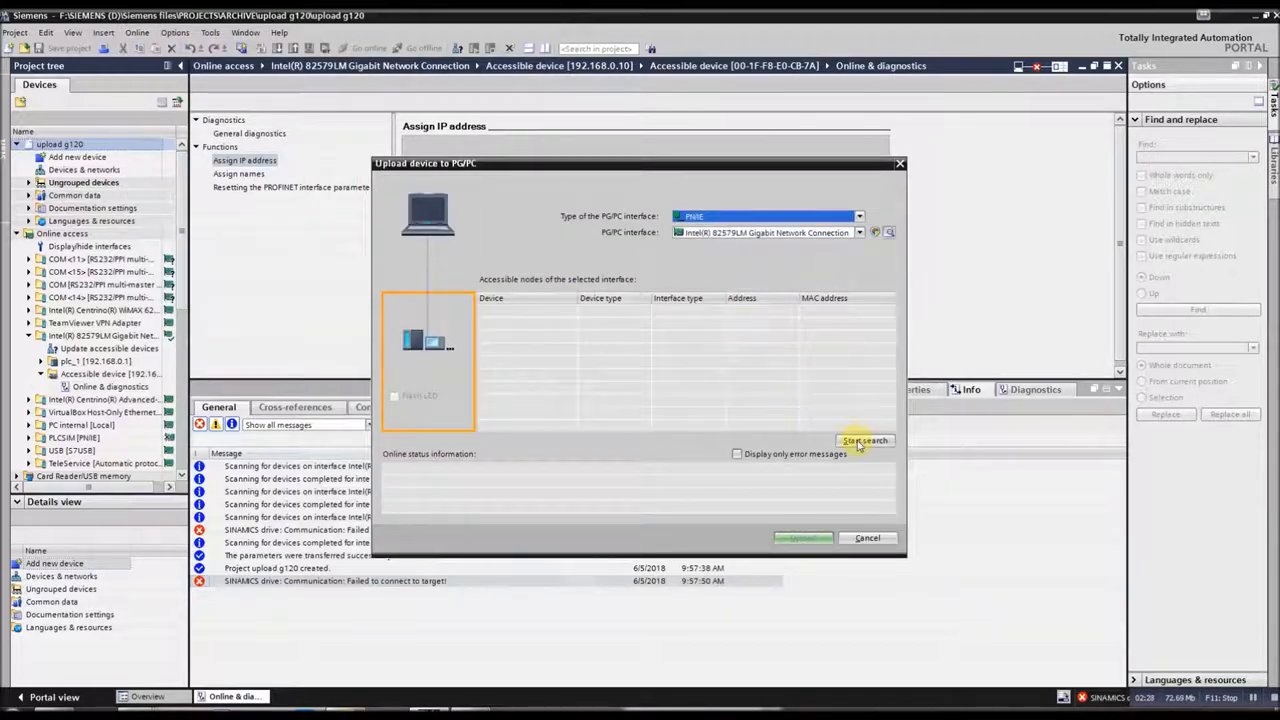
left_click(864, 440)
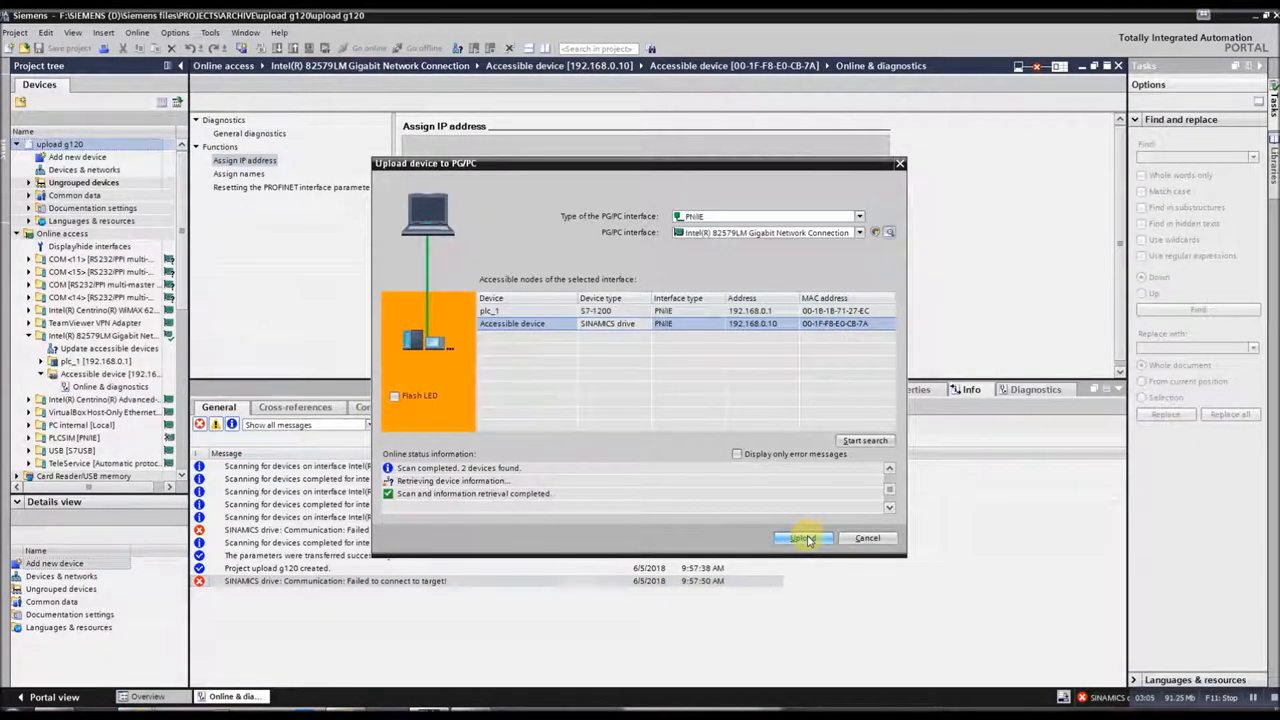
Upload the found SINAMICS drive into the project, allowing an IP address in its subnet
left_click(804, 538)
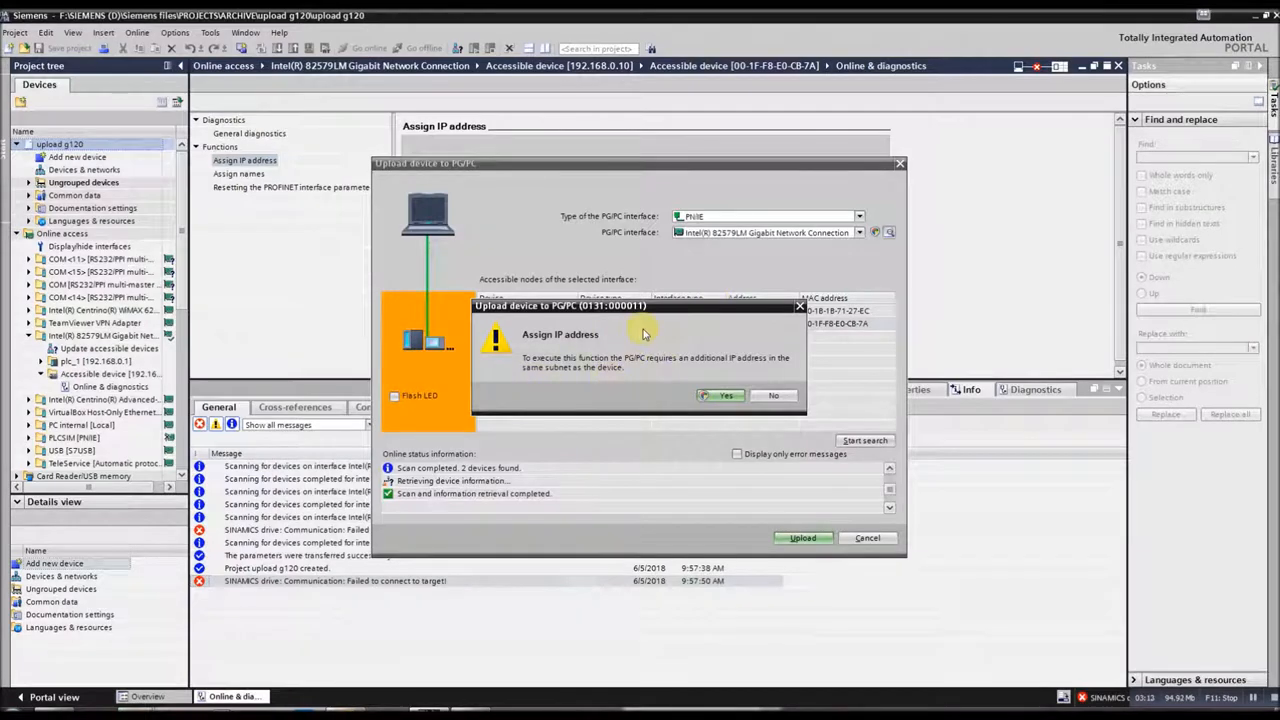
mouse_move(710, 356)
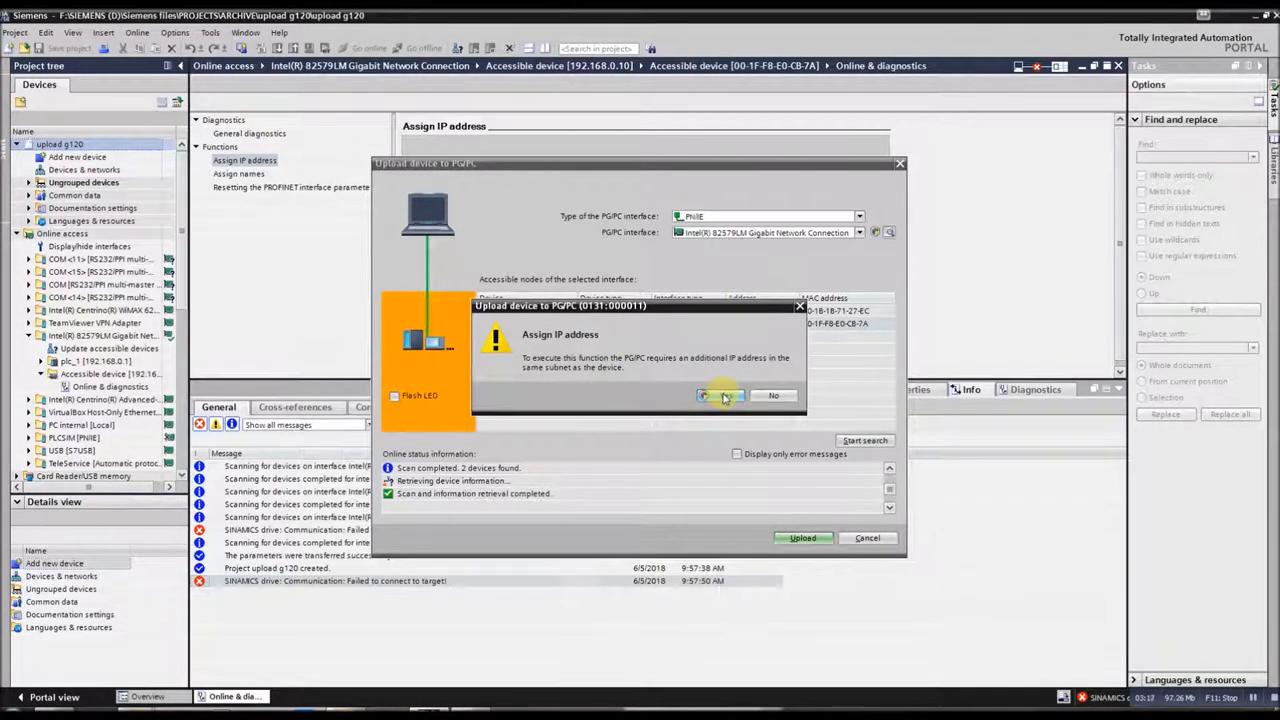
left_click(722, 396)
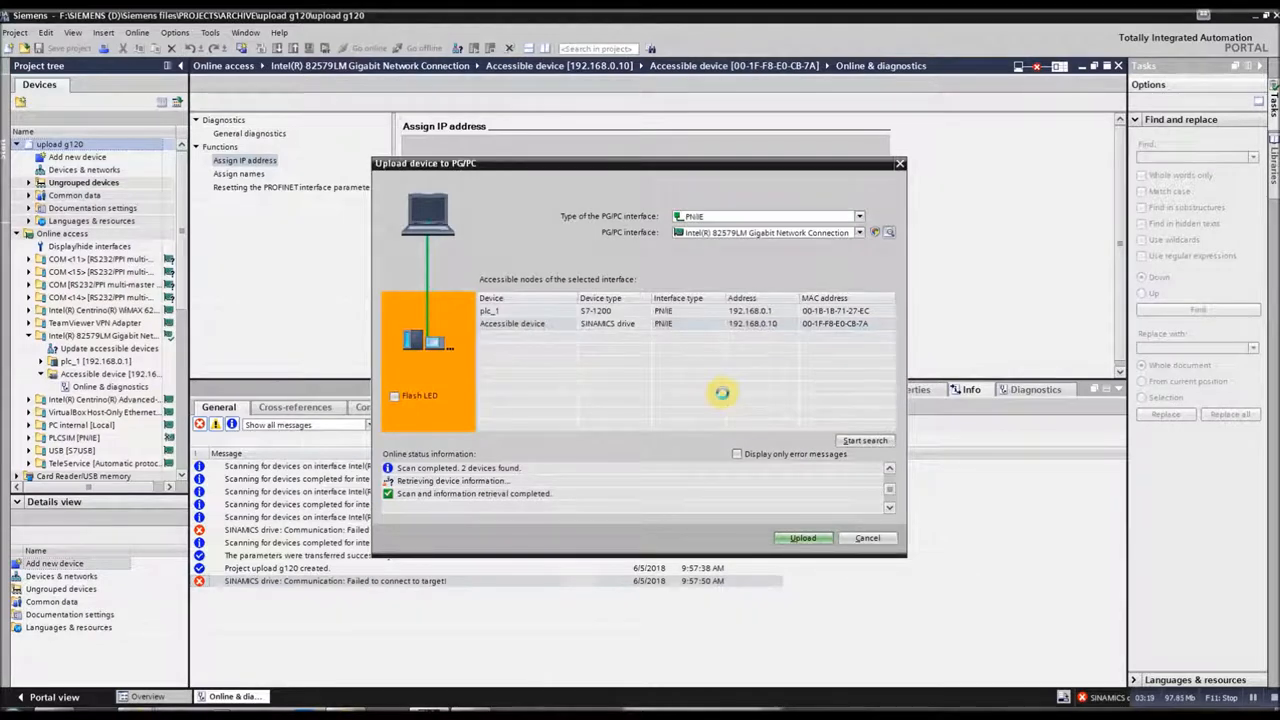
left_click(804, 538)
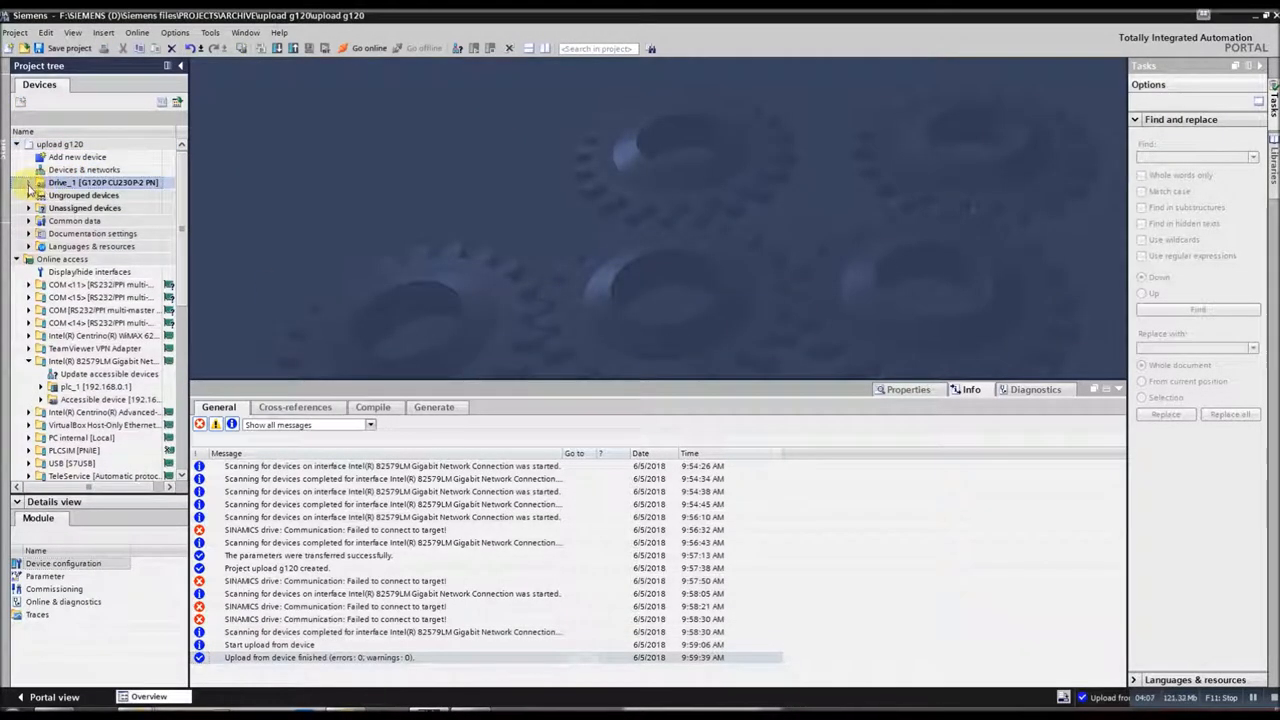
Open Drive_1's device configuration and go online with the drive
left_click(30, 182)
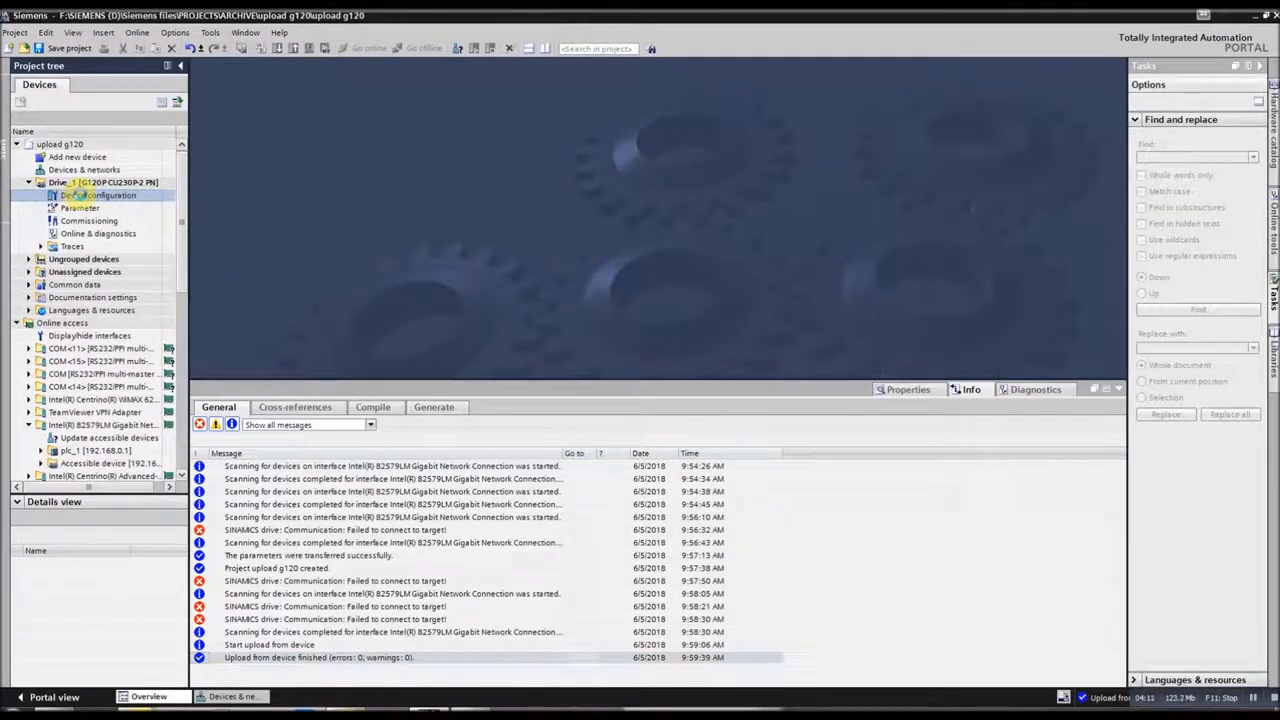
left_click(98, 196)
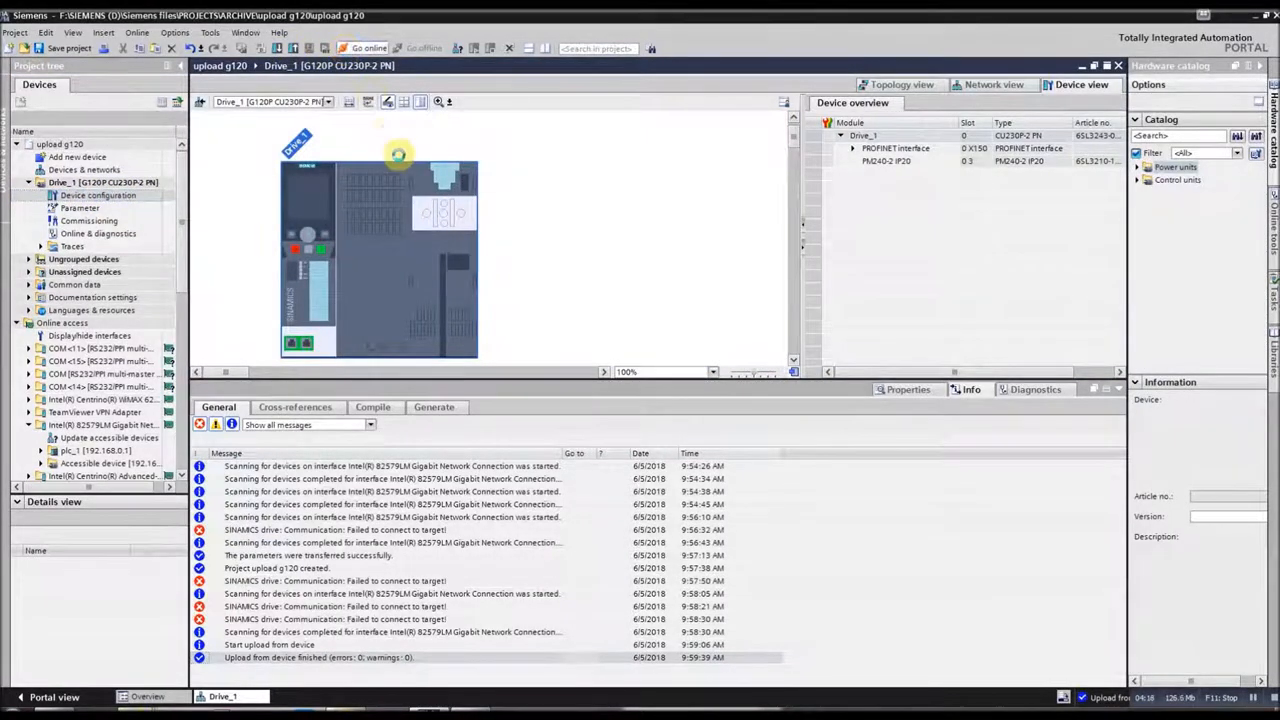
left_click(368, 48)
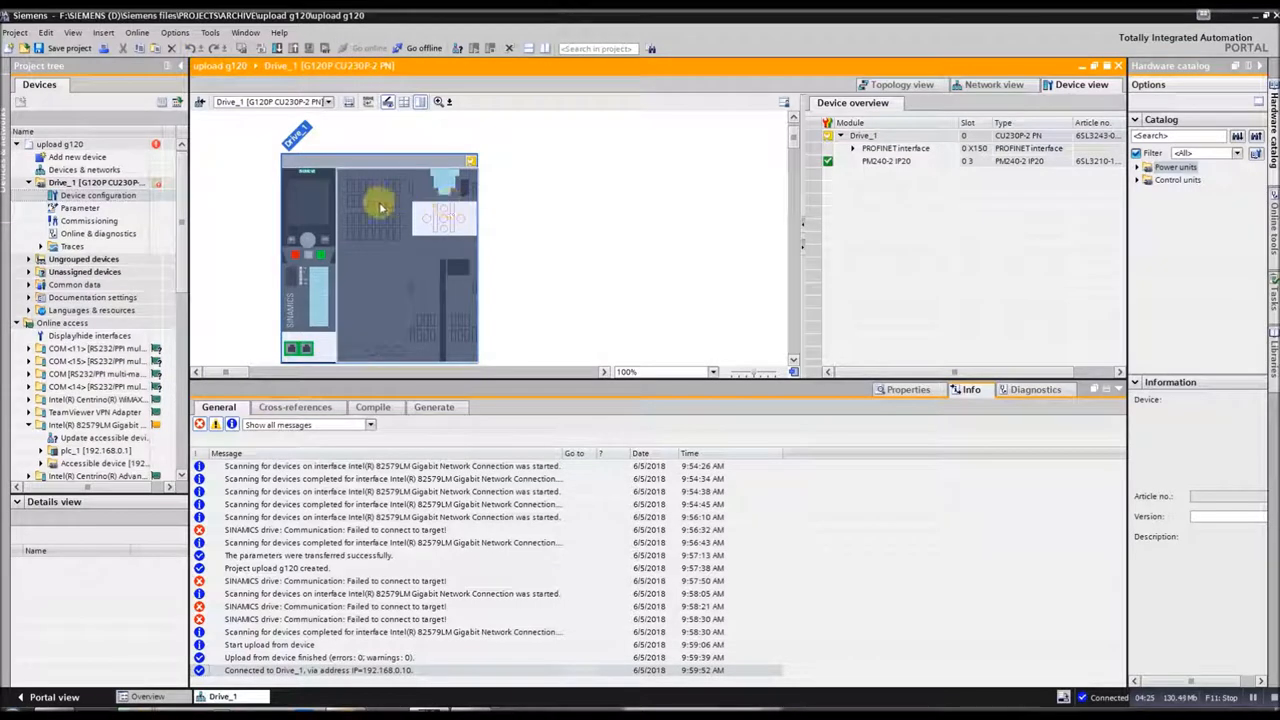